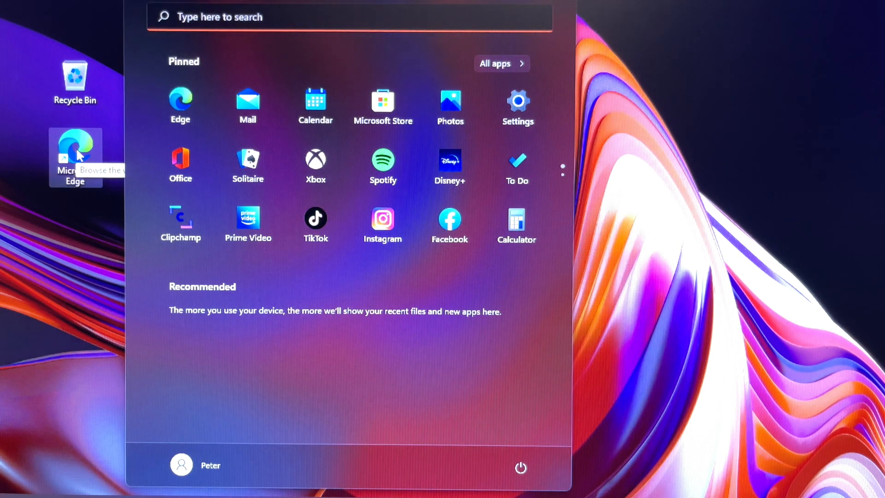
Step: Search Start for 're' and select the Registry Editor best-match result
type("regedit")
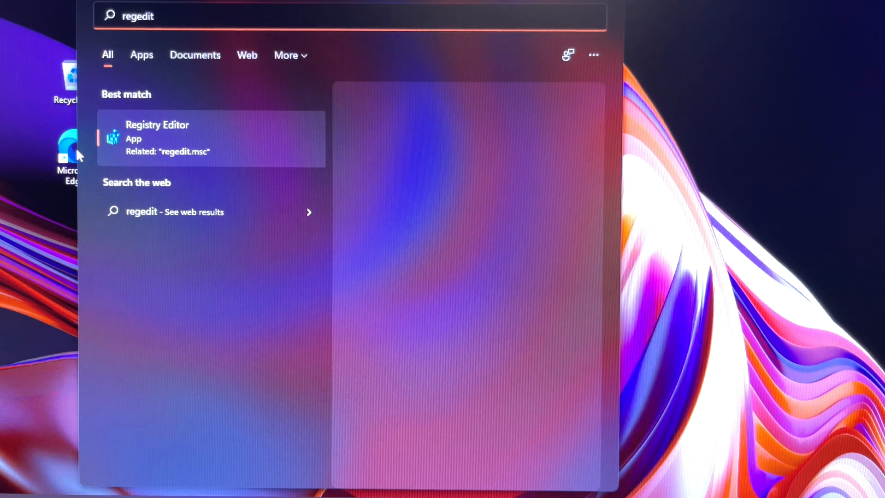
left_click(158, 139)
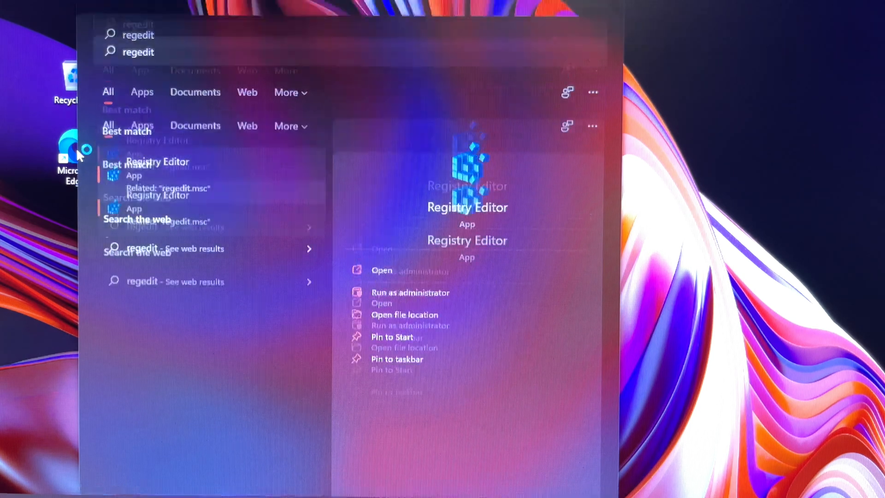
Step: Launch Registry Editor and browse HKEY_LOCAL_MACHINE\SOFTWARE\Microsoft down to the Windows NT subkey
left_click(381, 270)
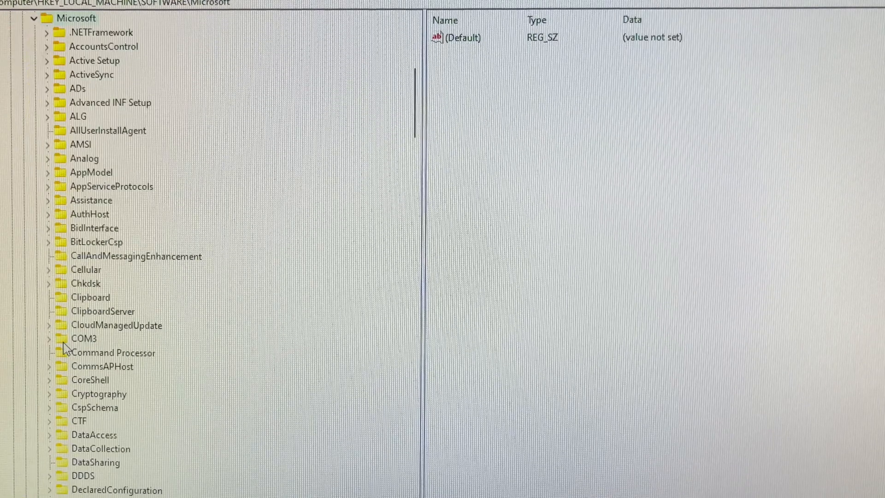
scroll("down", 3)
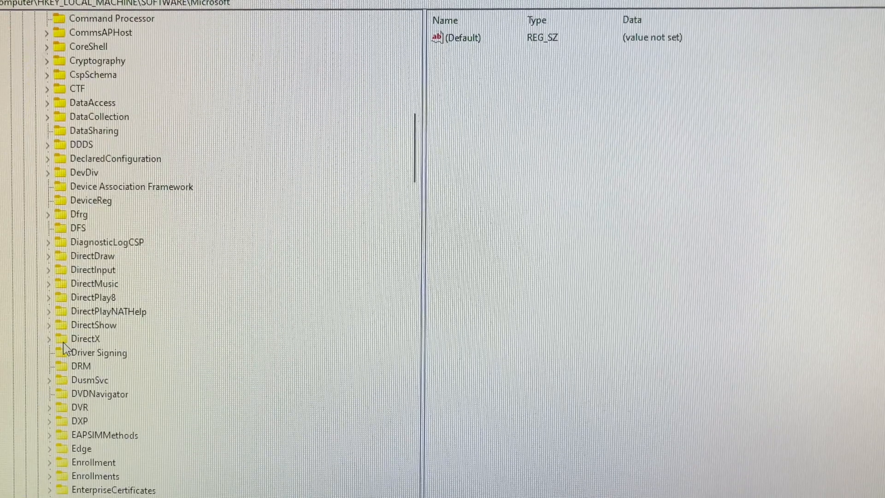
scroll("down", 3)
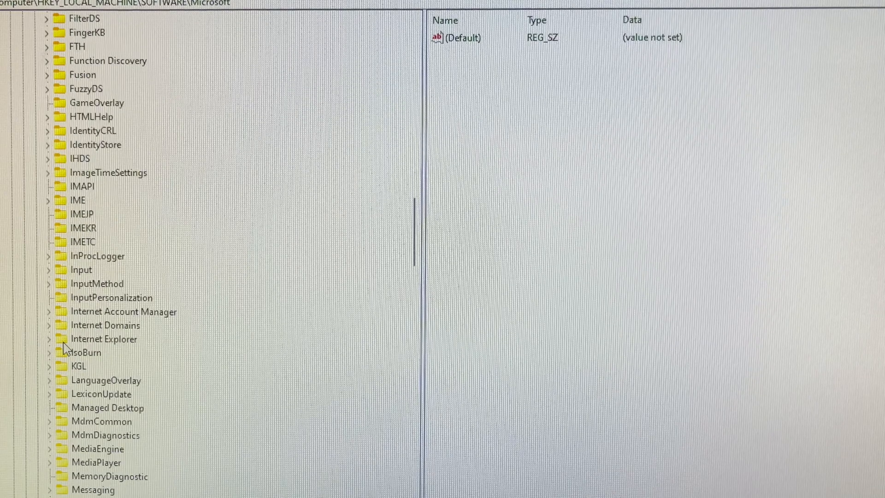
scroll("down", 3)
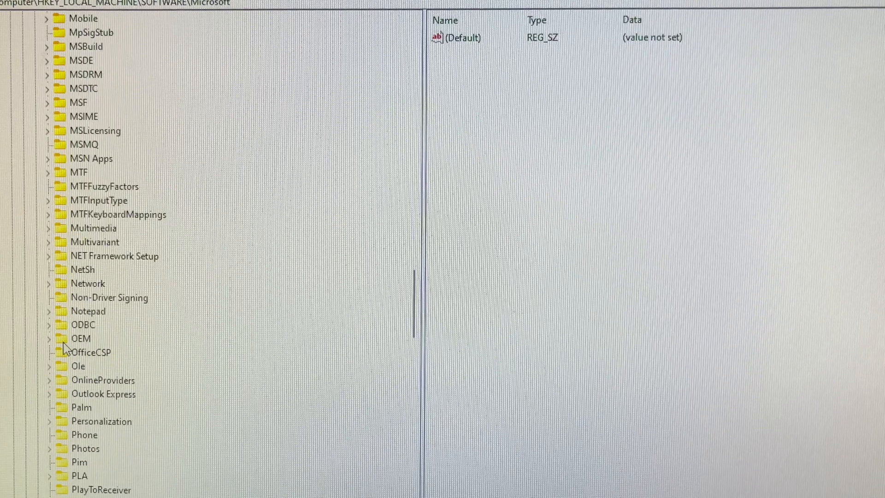
scroll("down", 3)
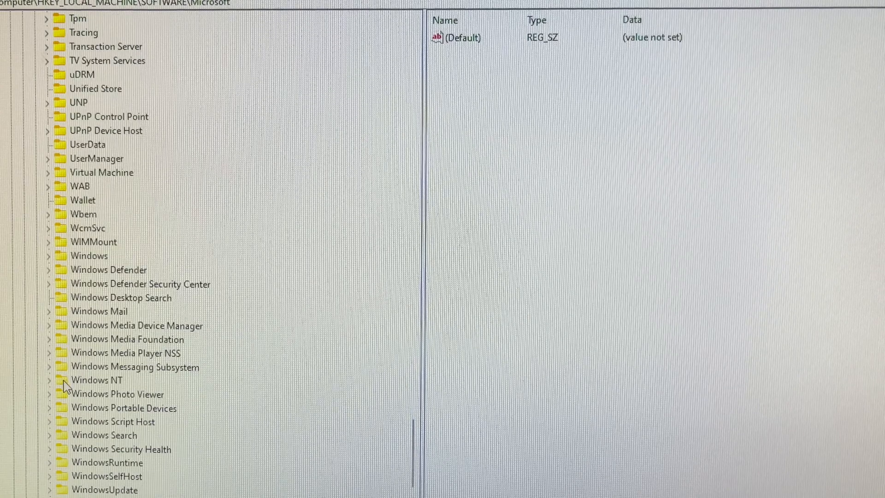
Step: Navigate into Windows NT\CurrentVersion and select the SoftwareProtectionPlatform key
left_click(50, 380)
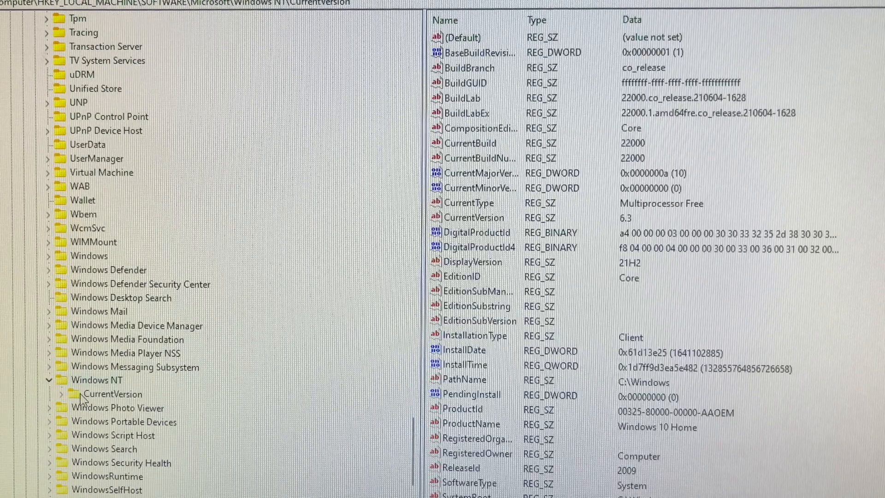
scroll("down", 3)
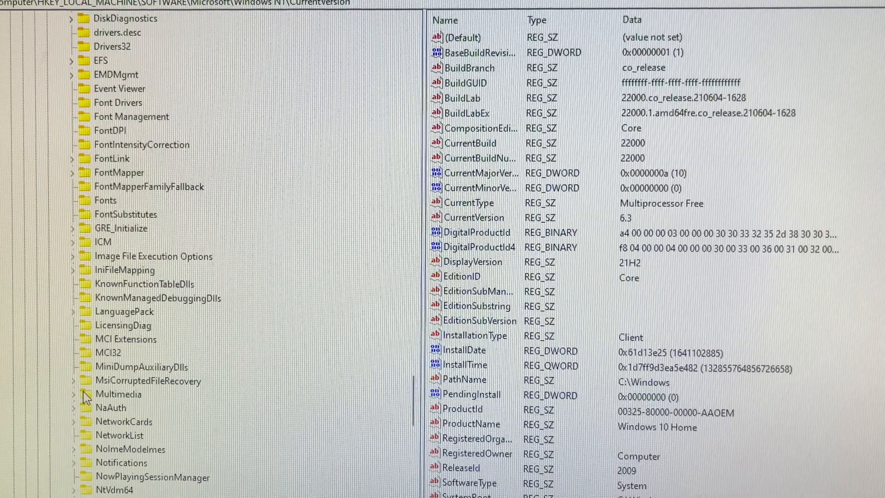
scroll("down", 3)
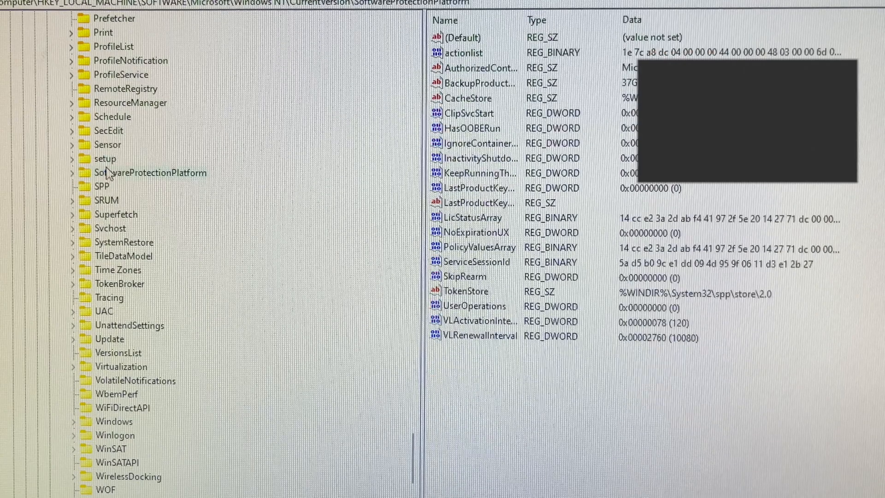
left_click(74, 172)
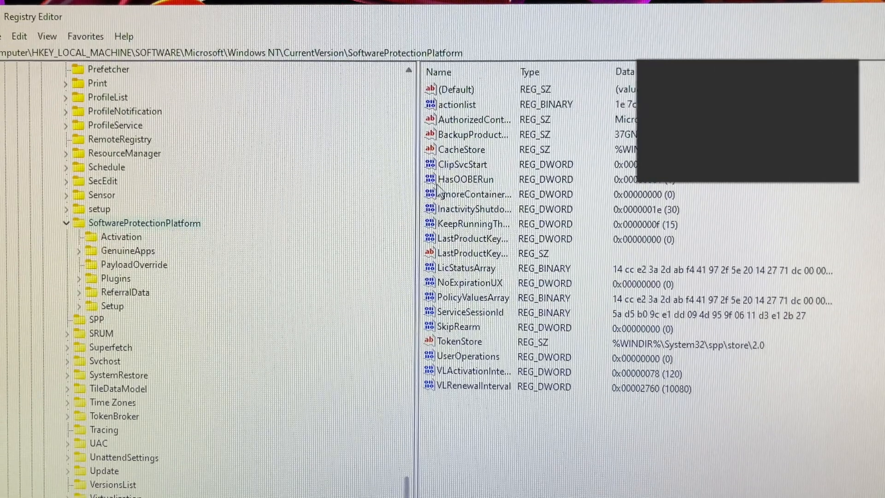
Step: Open the BackupProductKeyDefault value's Edit String dialog to read the stored product key
double_click(473, 134)
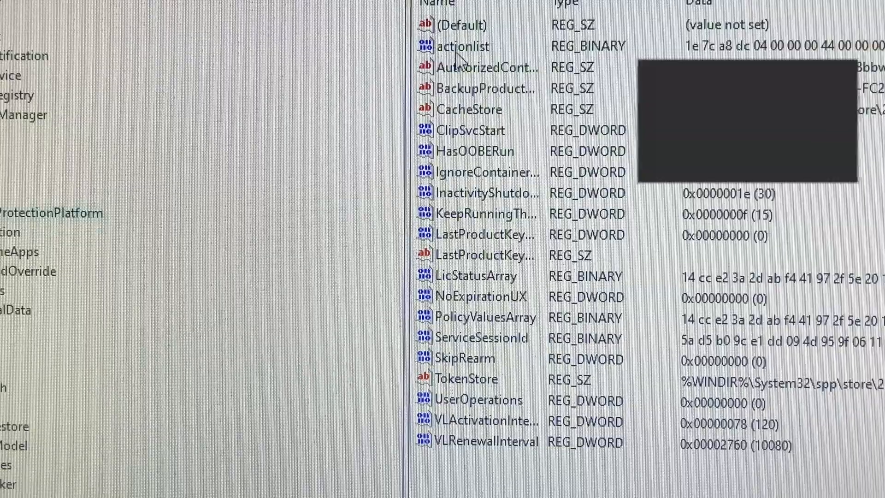
left_click(487, 88)
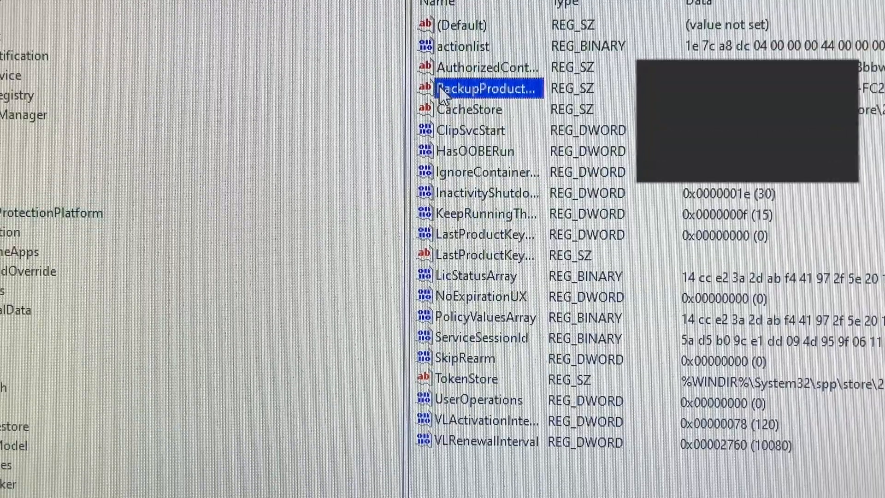
double_click(487, 88)
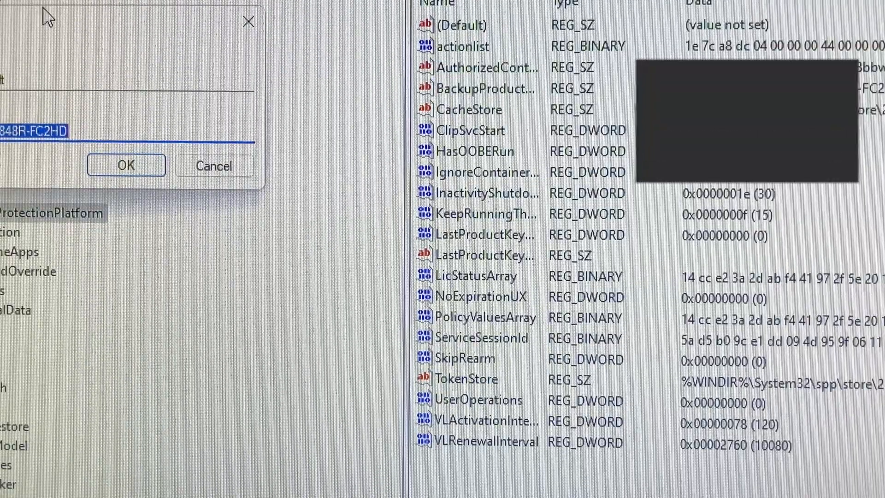